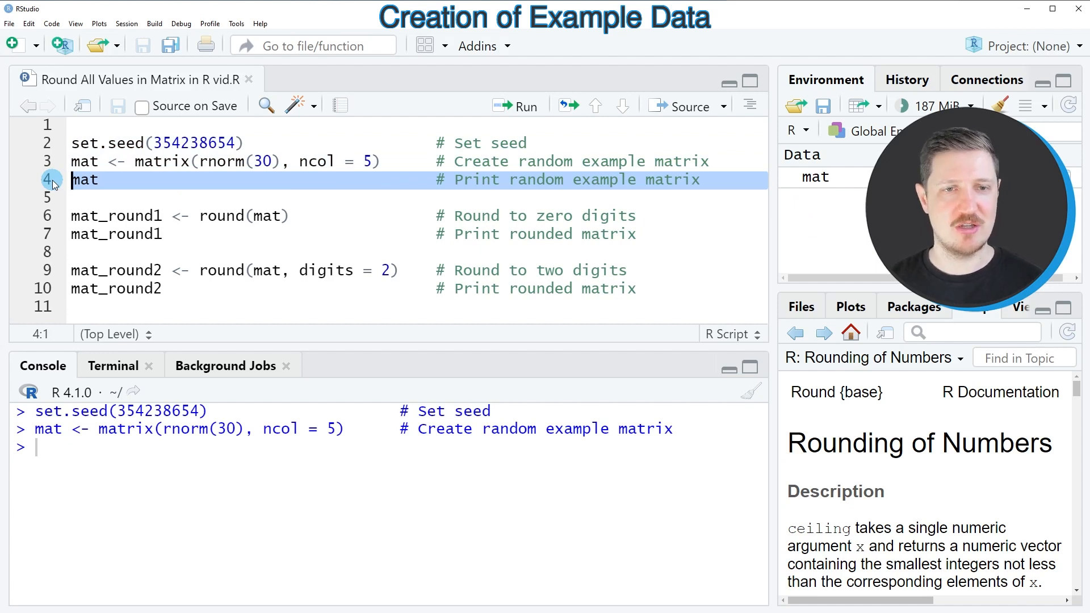
Step: Run line 4 to print the seeded random 6x5 matrix mat
click(515, 106)
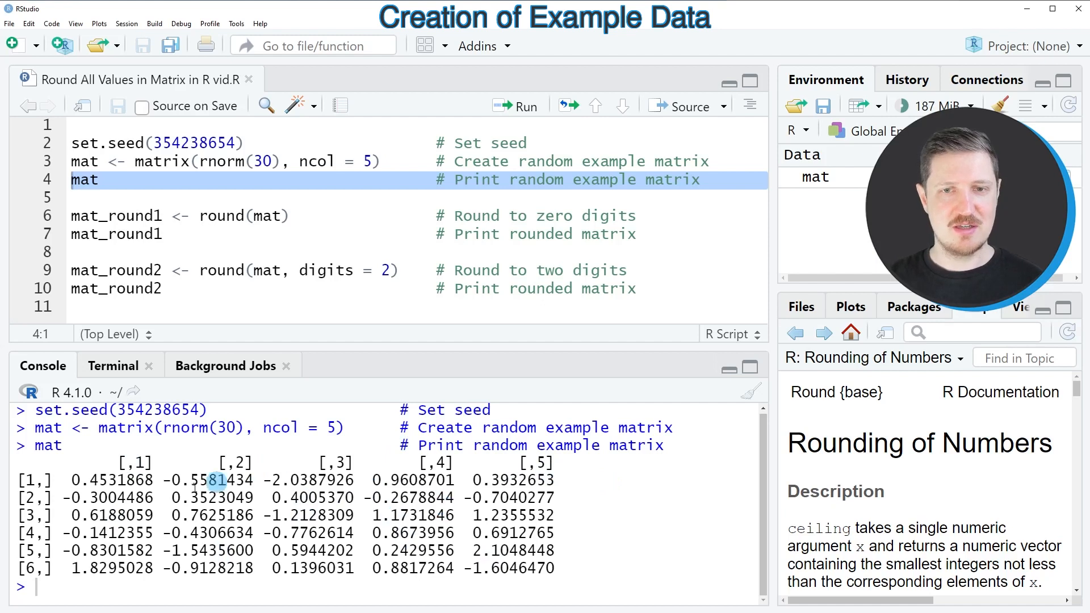
mouse_move(365, 525)
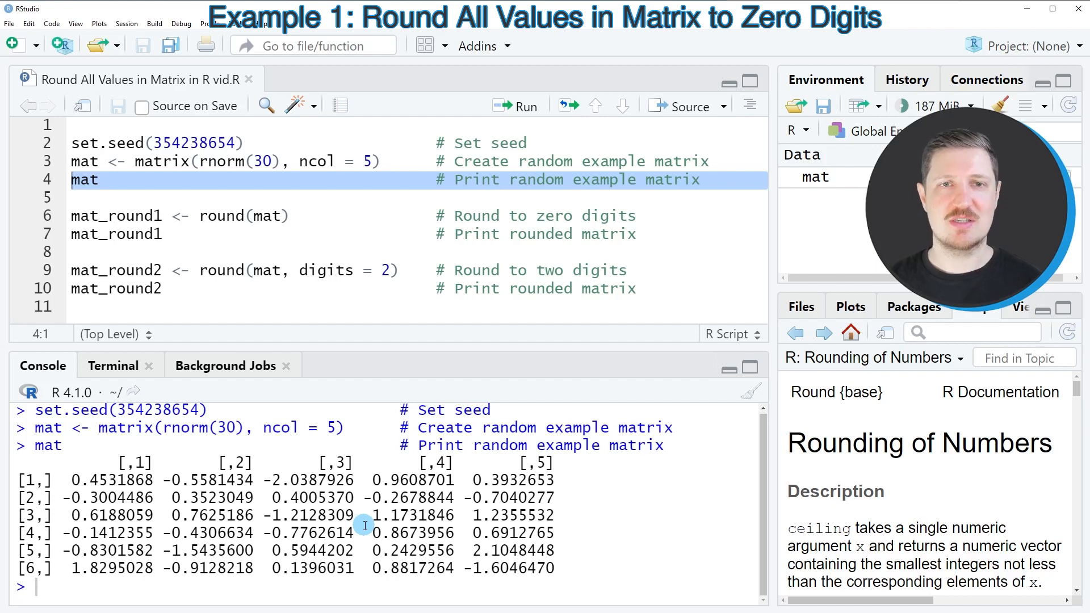
Step: Run round(mat) on line 6 and print mat_round1 as whole numbers
click(226, 216)
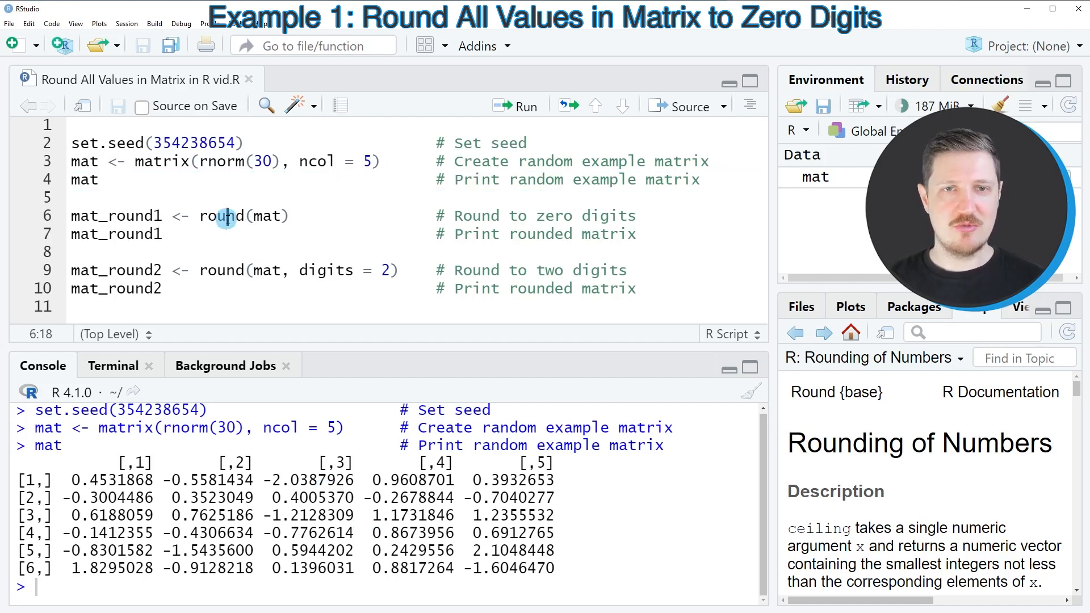
double_click(222, 216)
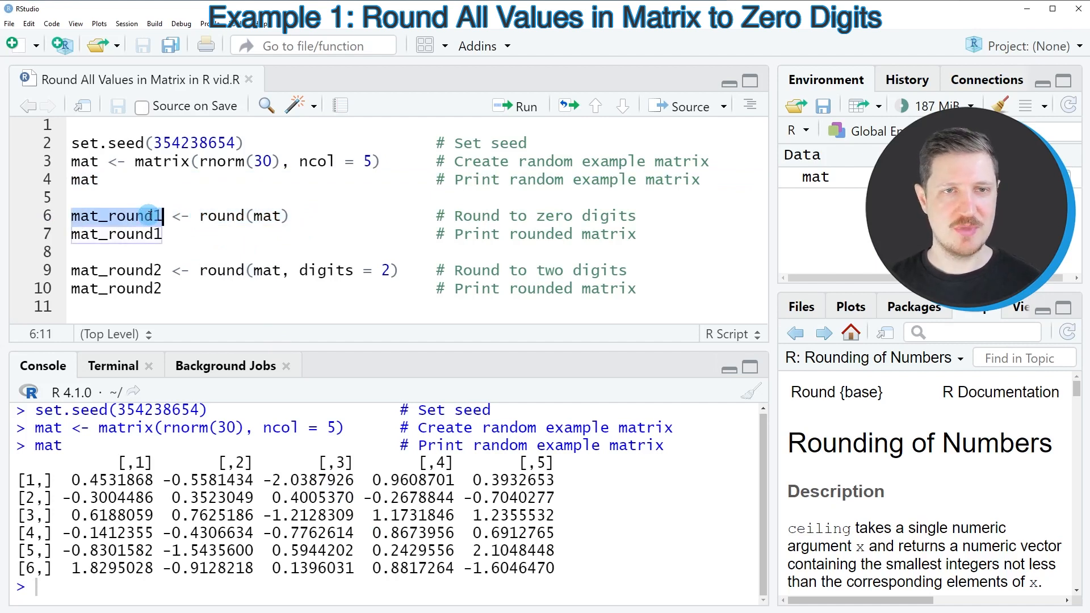
click(49, 216)
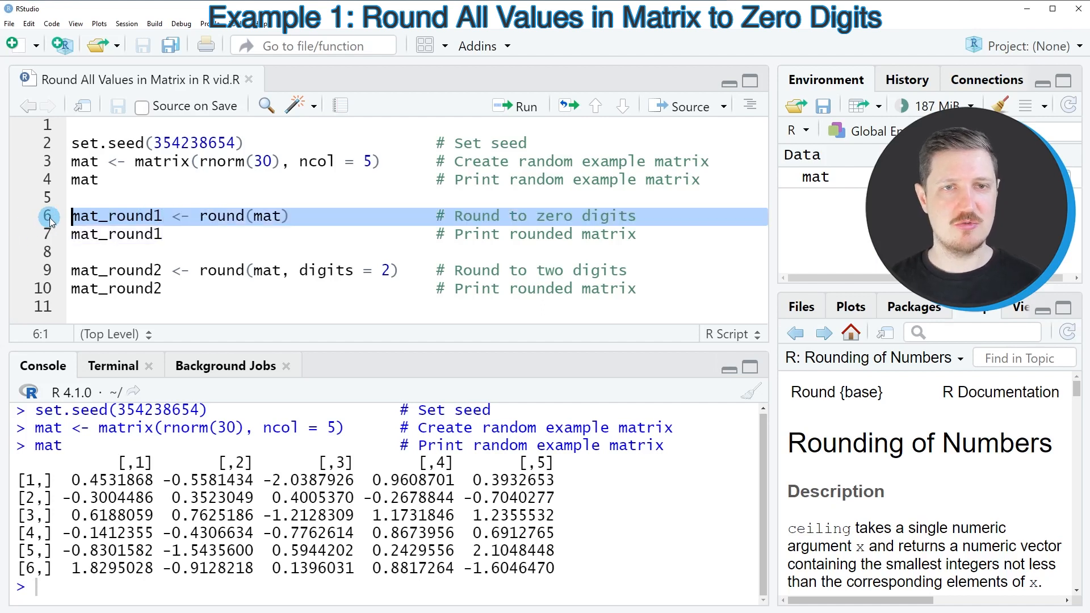
click(515, 106)
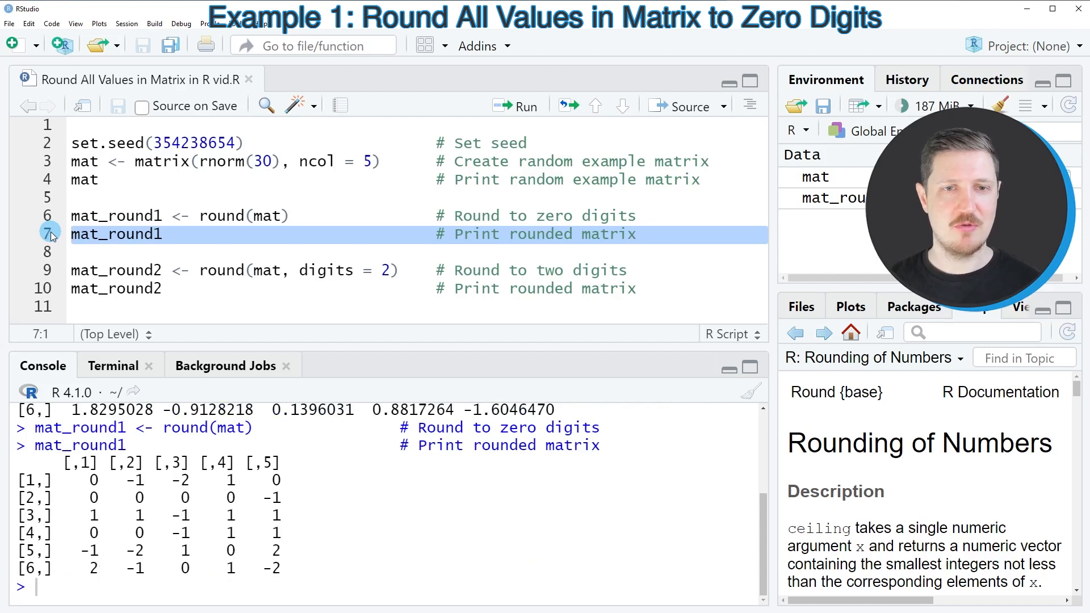
drag(63, 462, 285, 569)
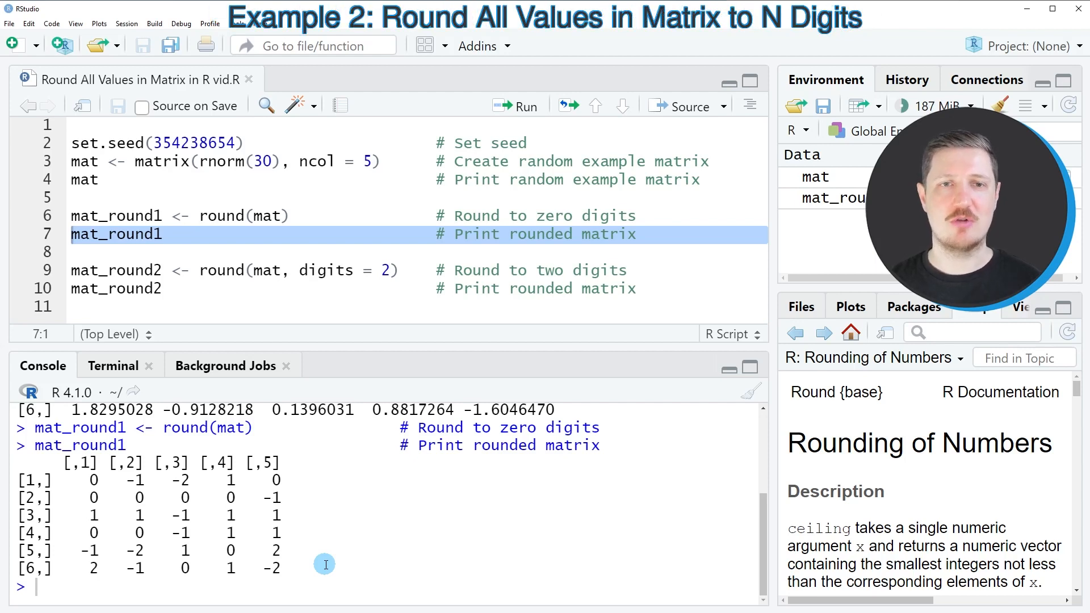
mouse_move(47, 270)
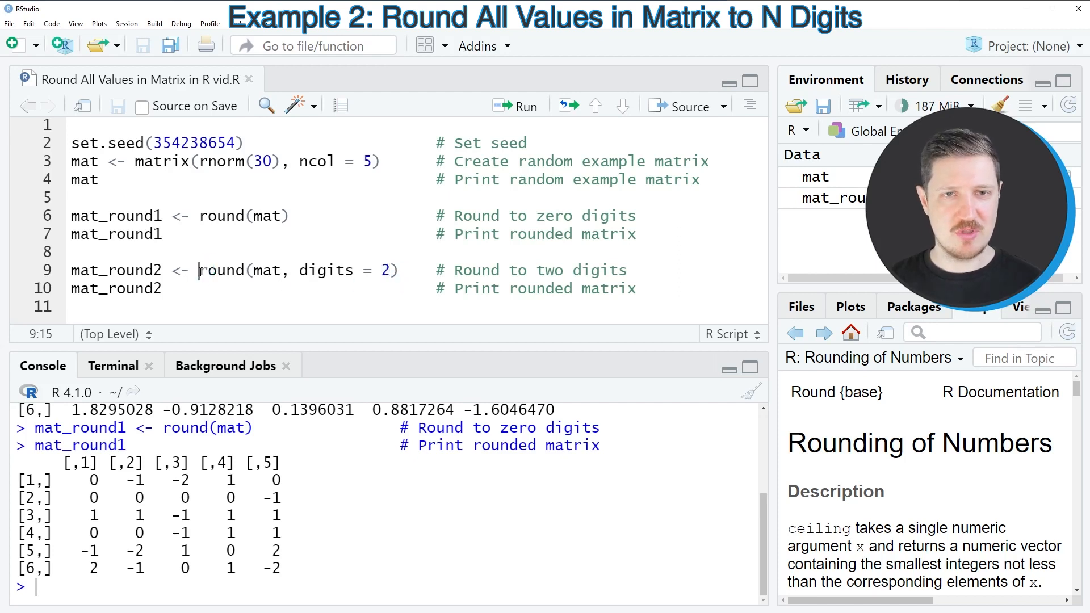
Step: Run round(mat, digits = 2) on line 9 and print mat_round2
double_click(115, 270)
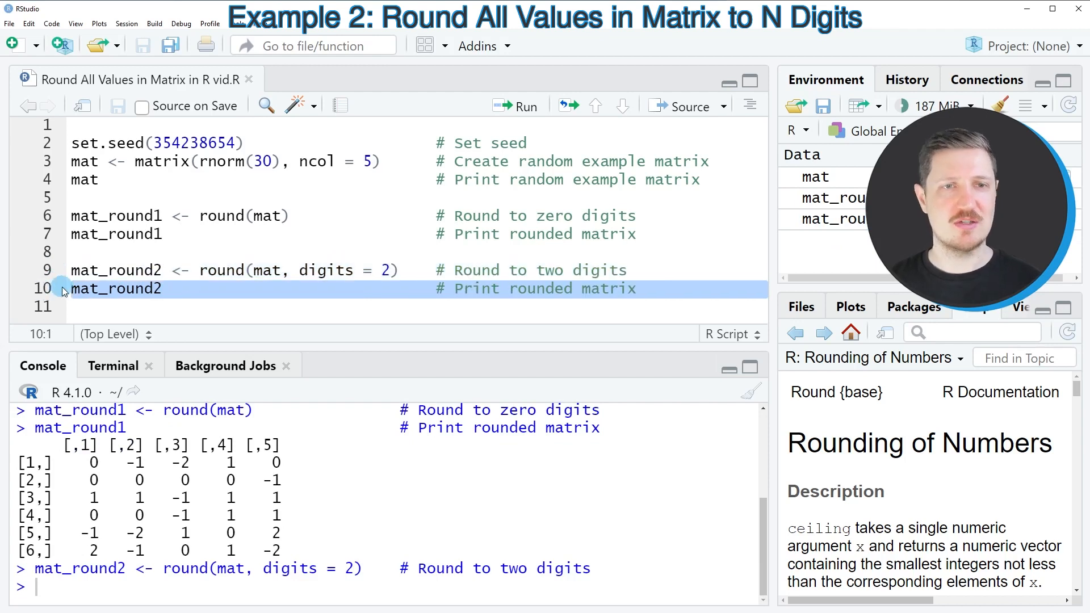
click(516, 106)
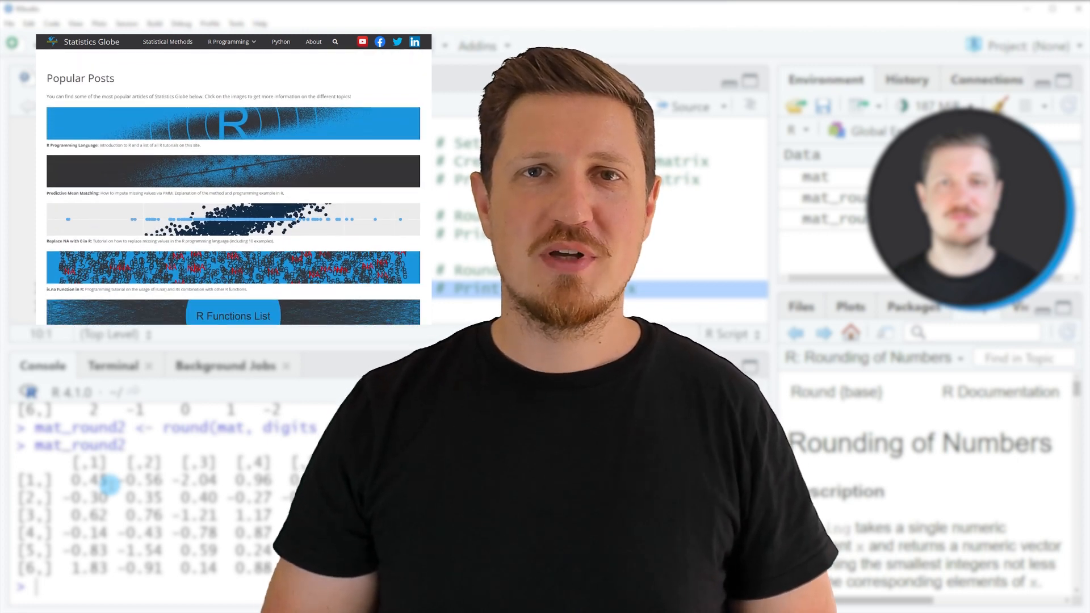
Step: Browse Statistics Globe's R Programming menu and open the Graphics in R gallery article
scroll(down, 3)
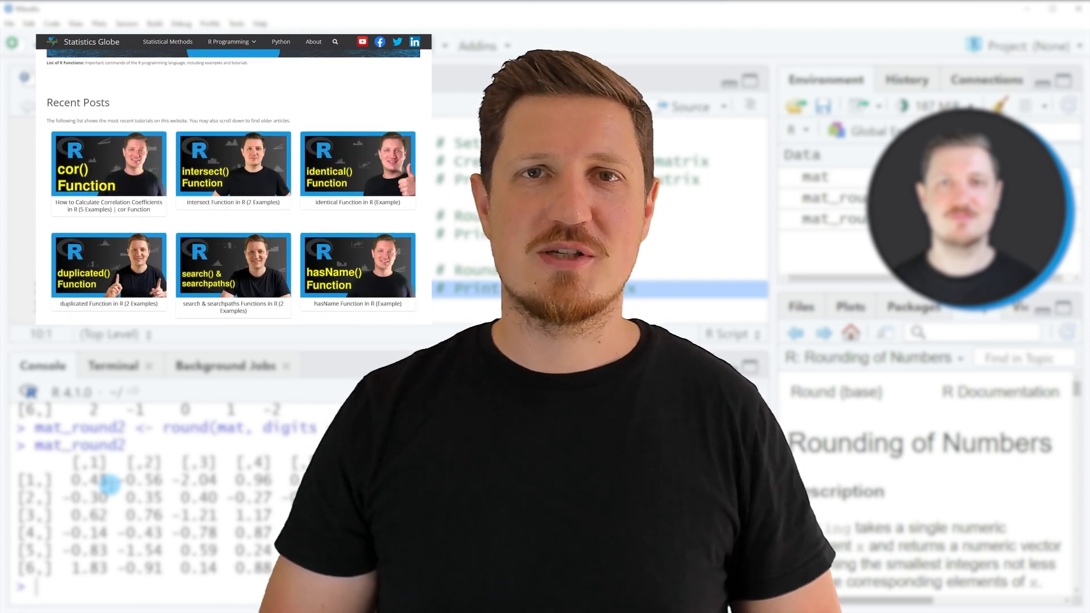
click(230, 41)
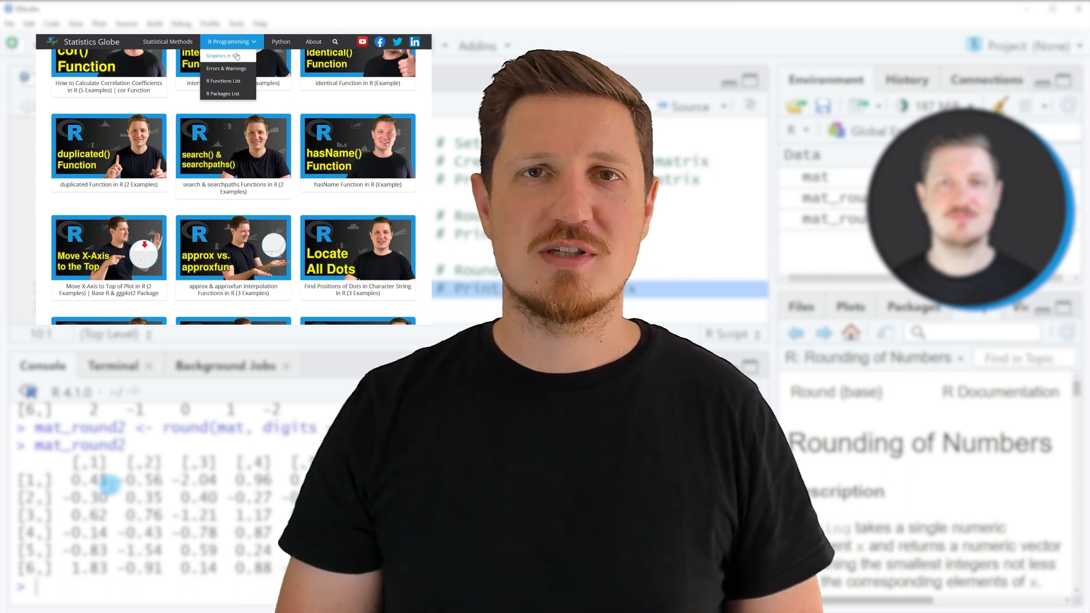
click(217, 55)
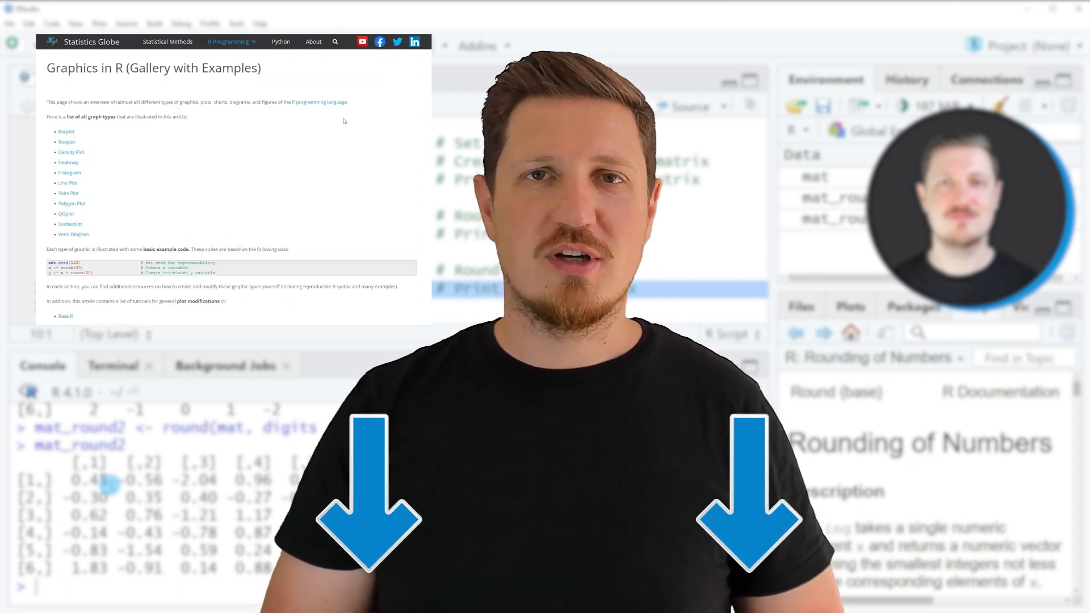
scroll(down, 3)
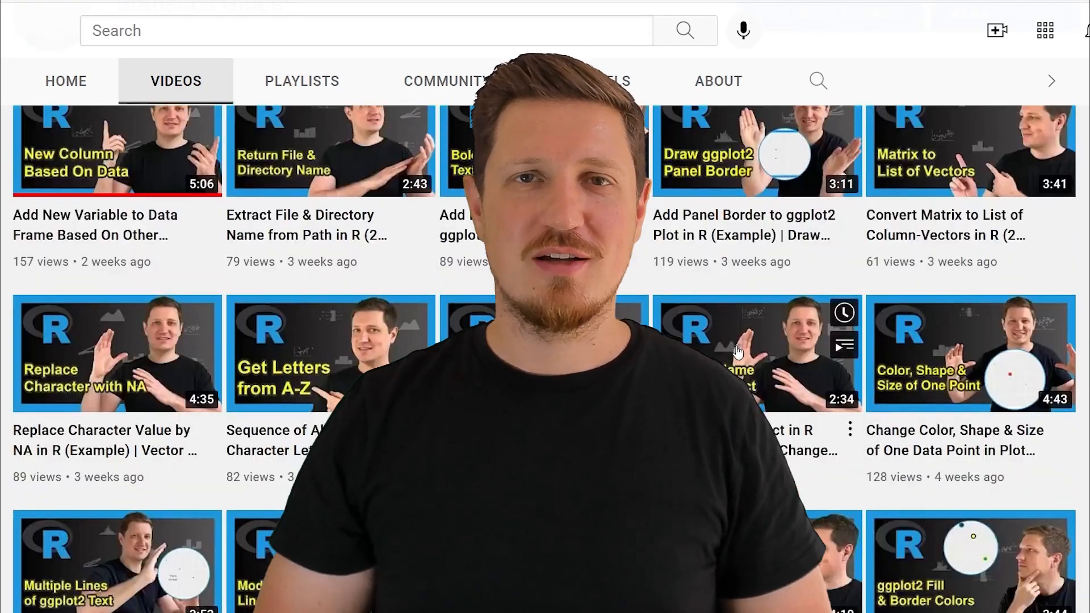
scroll(down, 3)
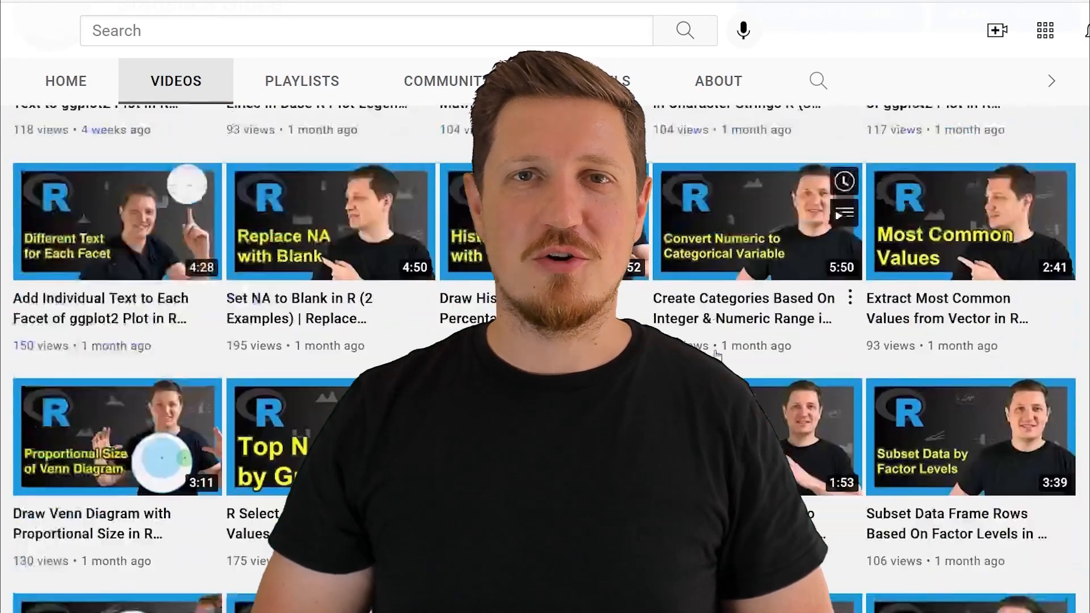
scroll(down, 3)
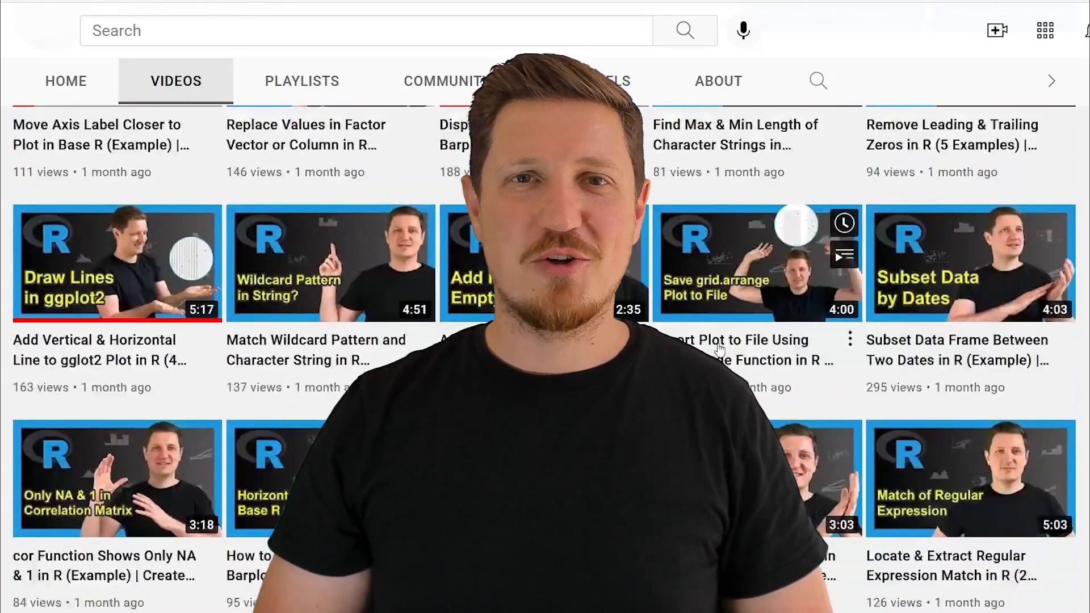
scroll(down, 3)
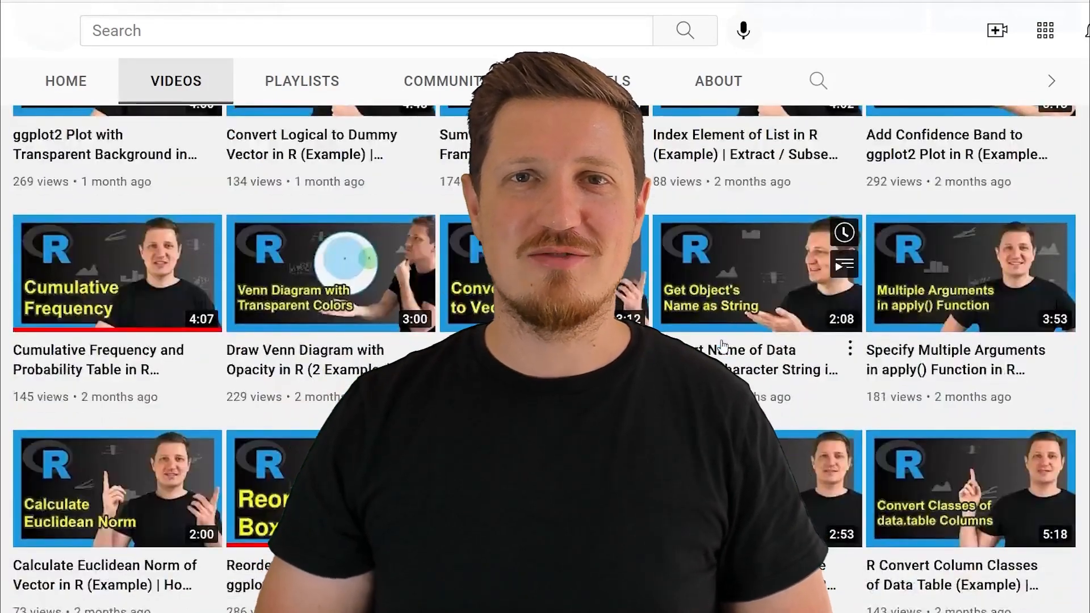